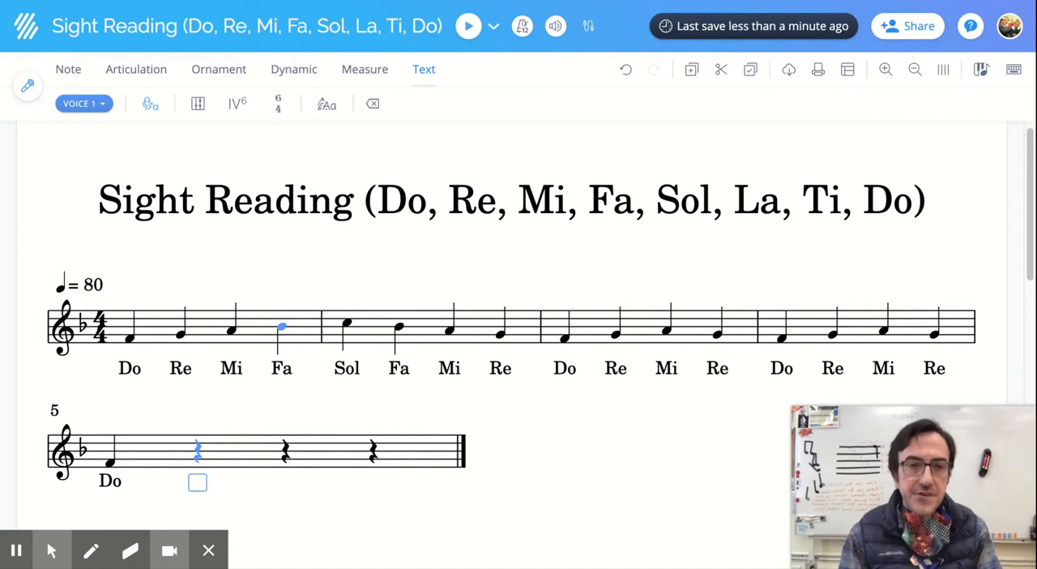
# Raise measure 2's notes so they climb C, D, E, F, ending on high Do.
pyautogui.click(347, 325)
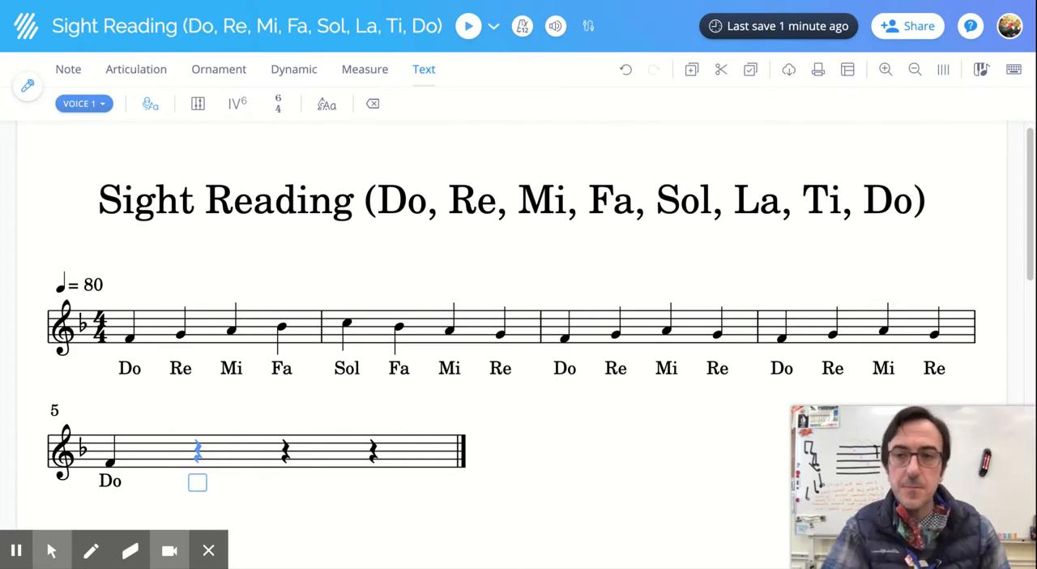
pyautogui.click(180, 330)
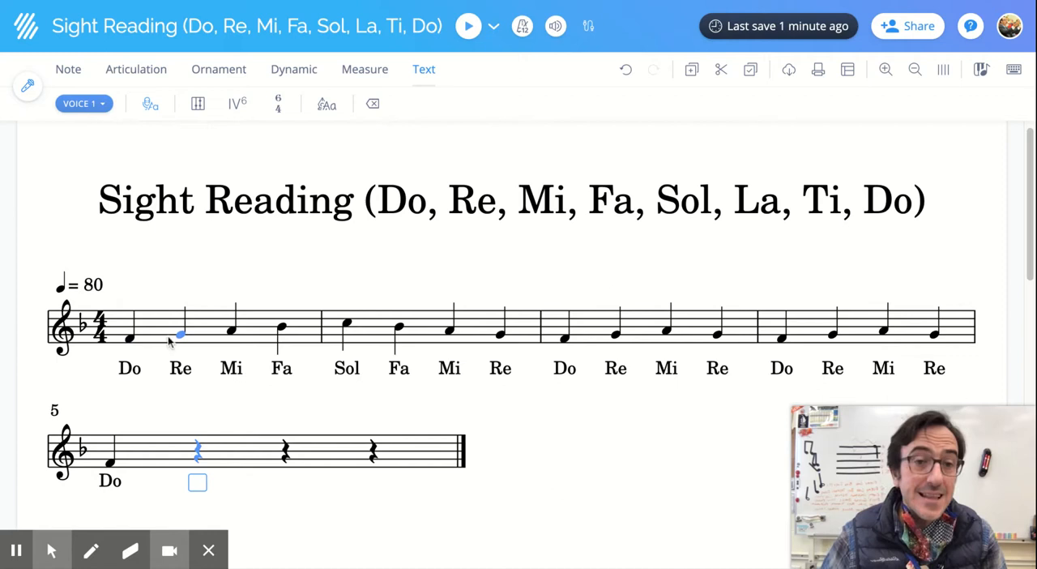
pyautogui.click(129, 338)
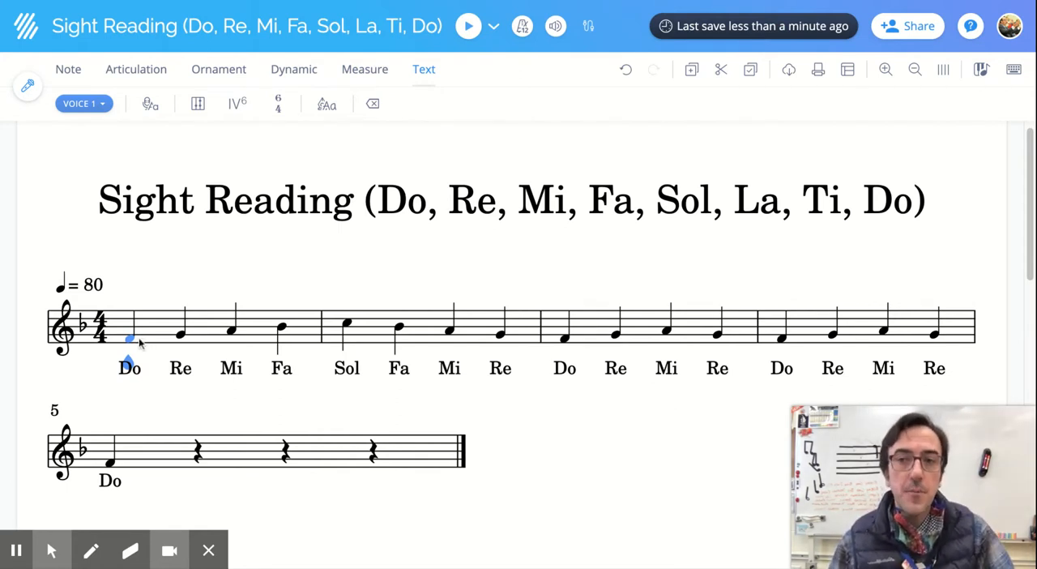
pyautogui.click(231, 332)
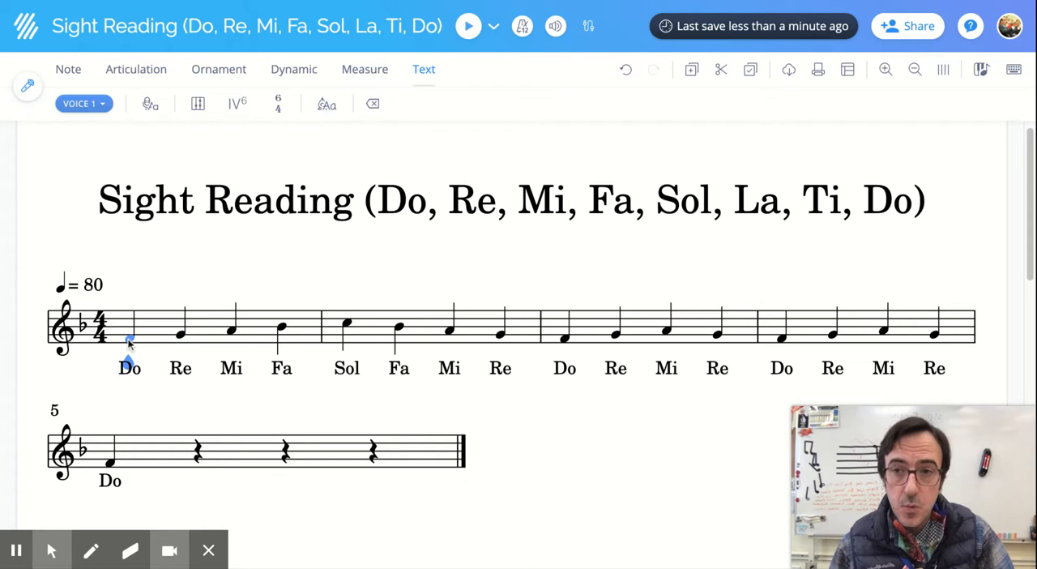
pyautogui.click(180, 330)
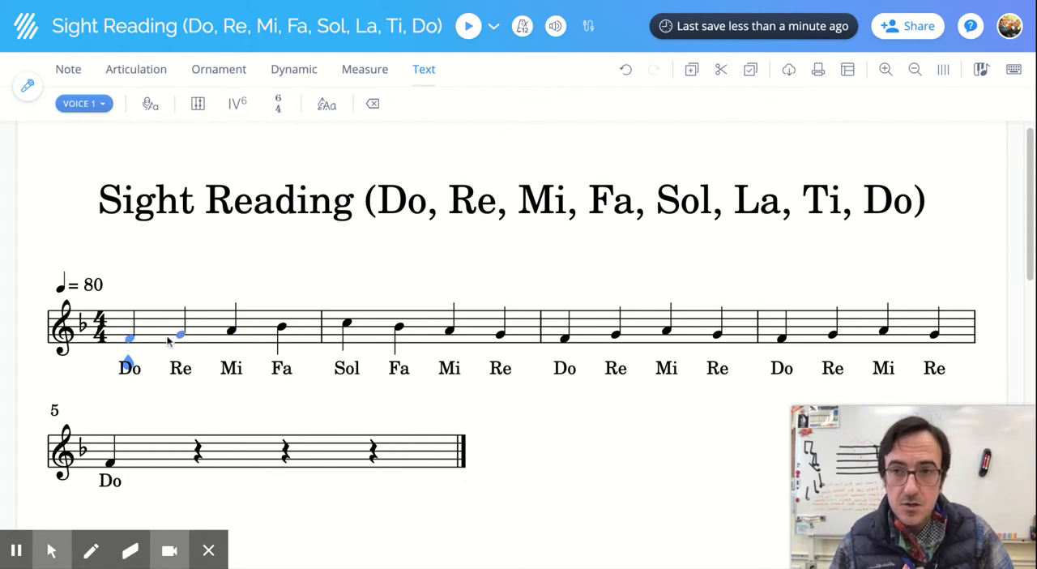
pyautogui.click(231, 330)
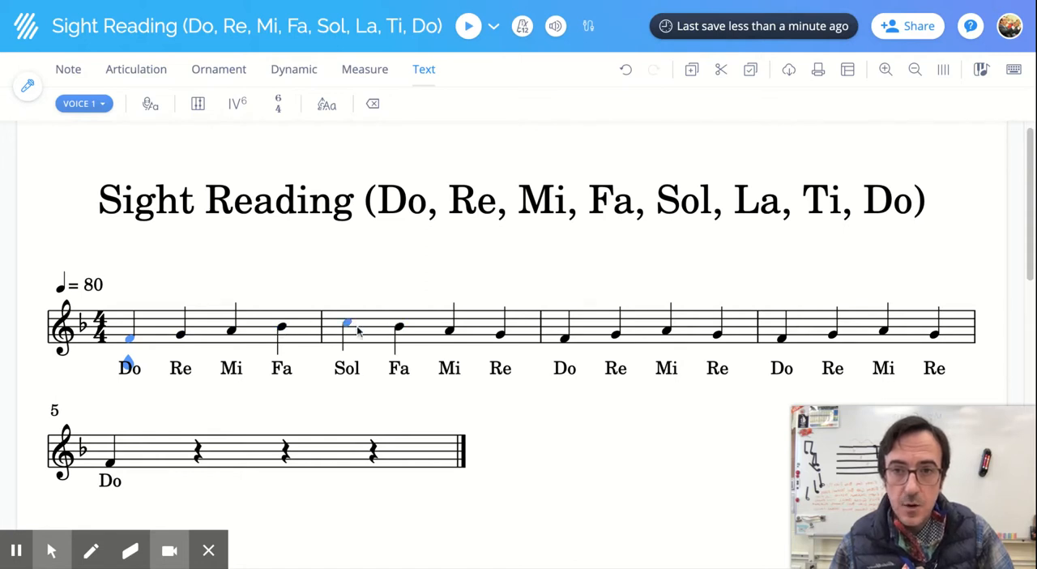
pyautogui.click(397, 330)
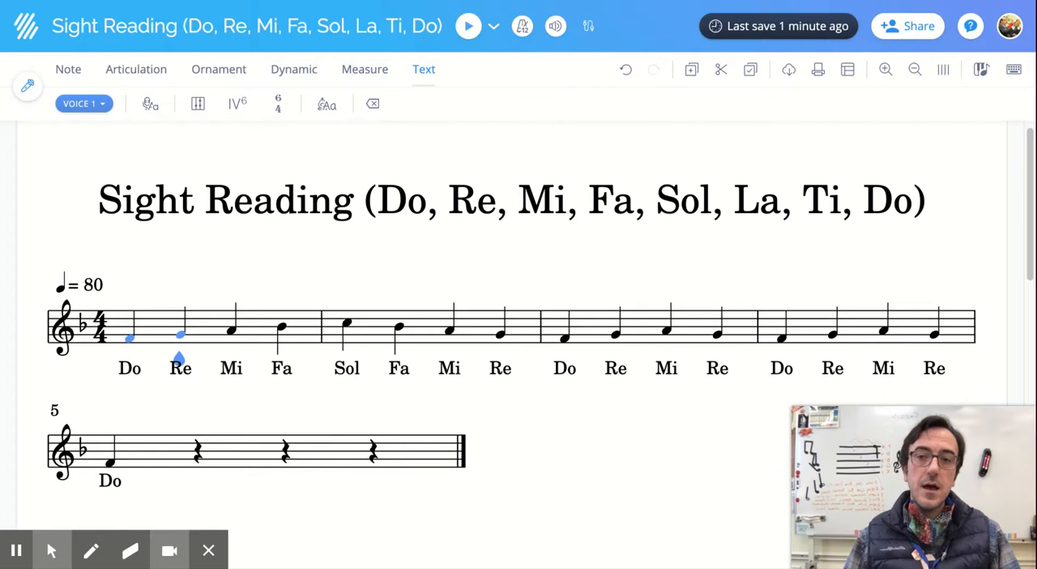
pyautogui.click(281, 328)
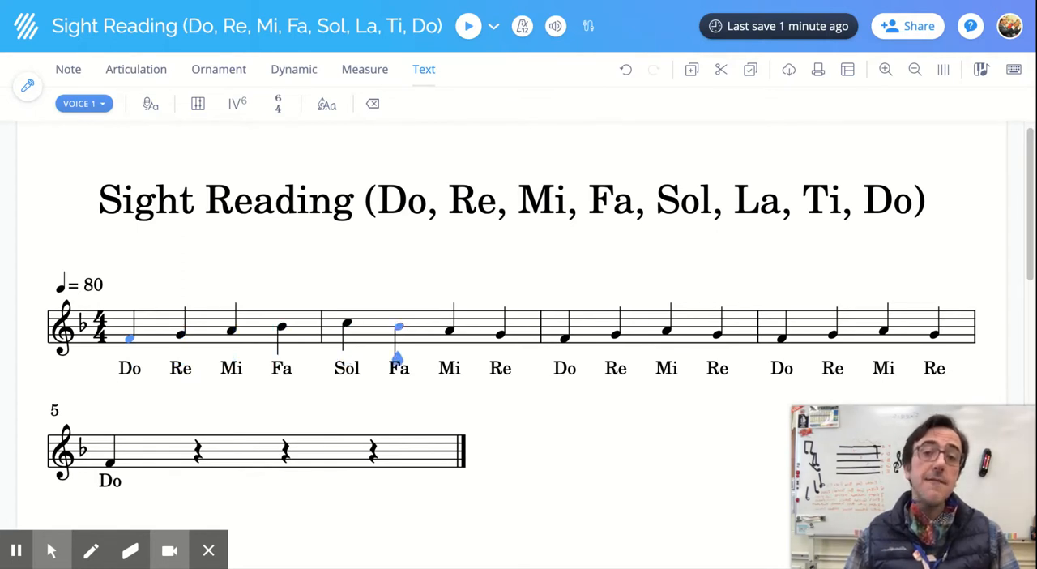
pyautogui.click(449, 328)
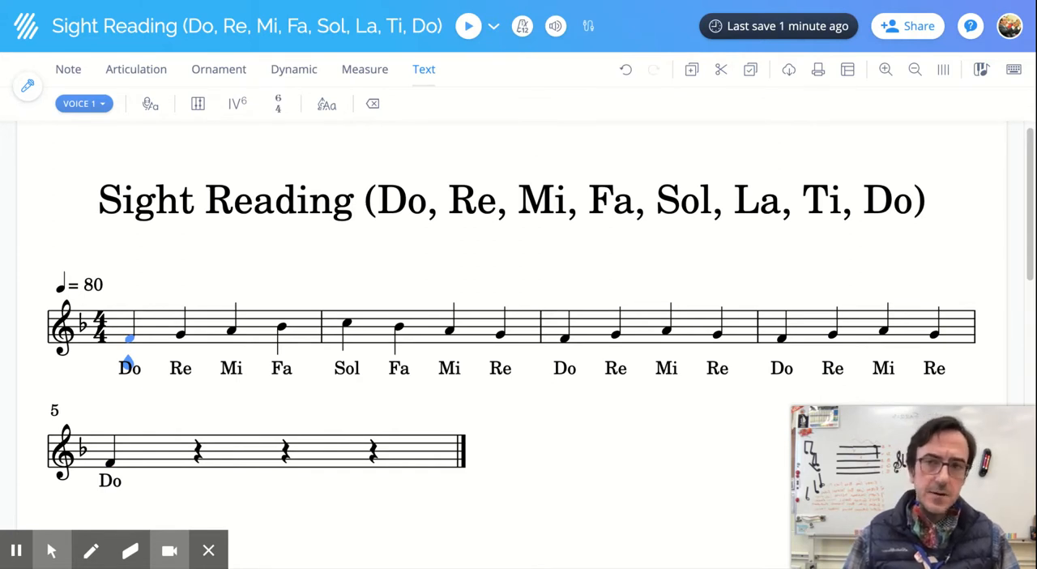
pyautogui.click(717, 330)
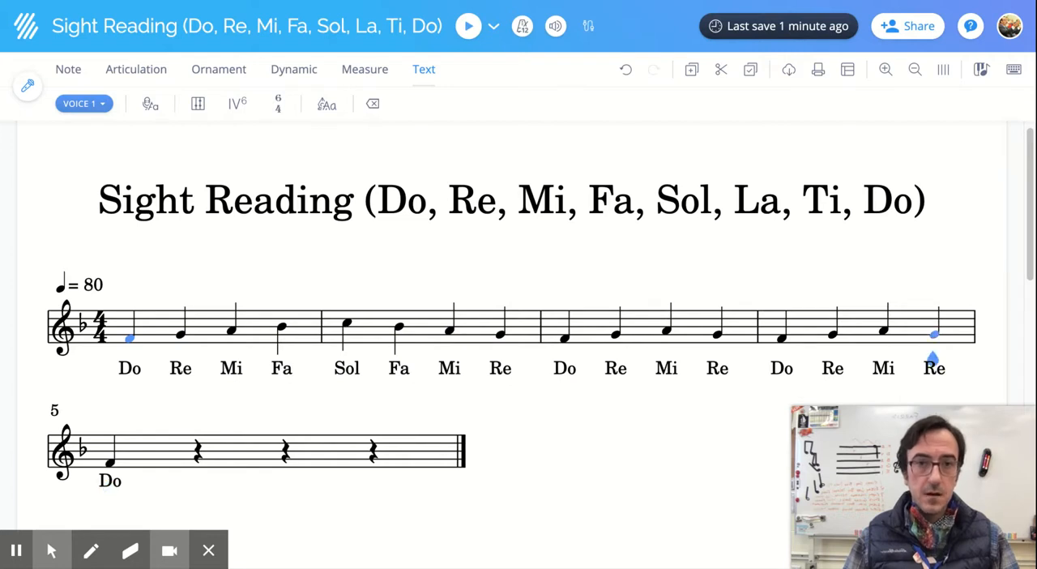
pyautogui.click(181, 330)
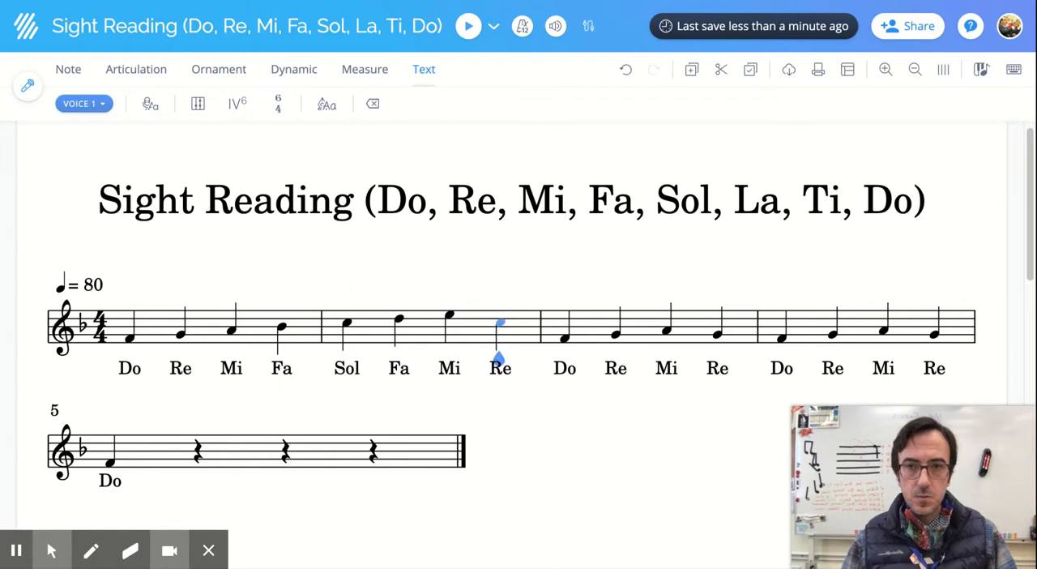
pyautogui.click(130, 335)
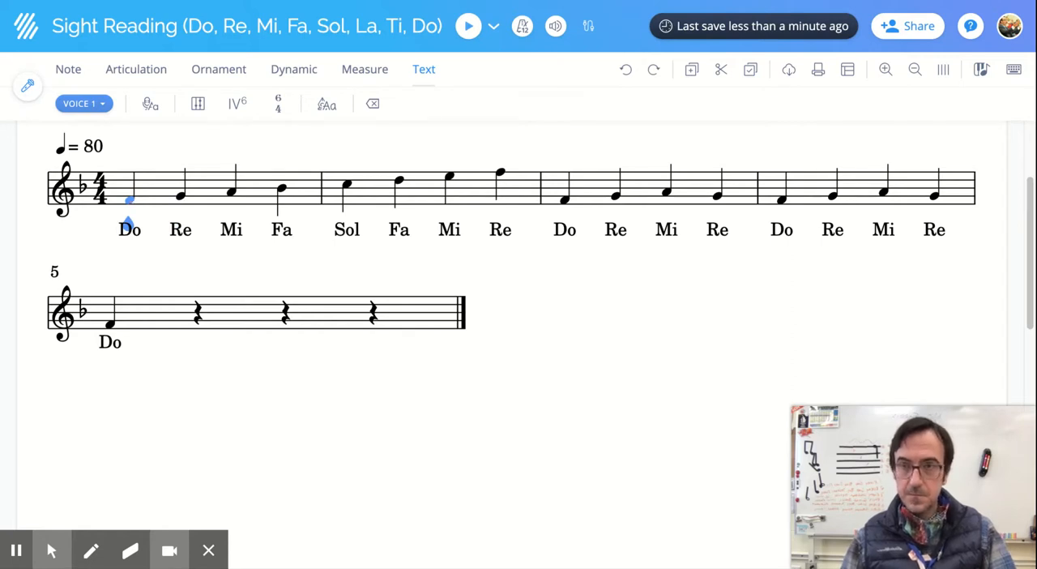
# Retype measure 2's lyrics after Sol as La, Ti, Do.
pyautogui.click(129, 229)
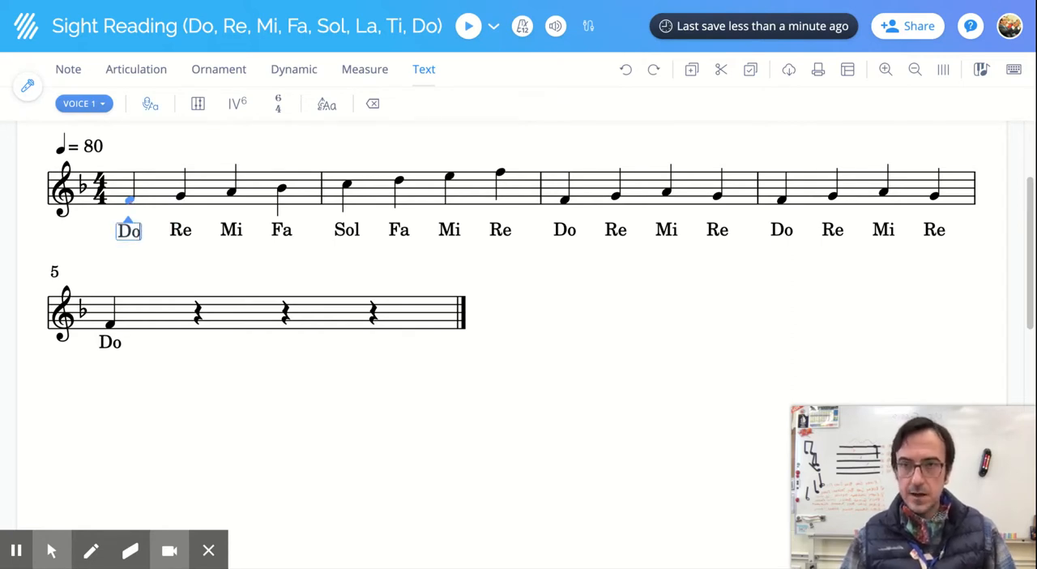
pyautogui.click(281, 229)
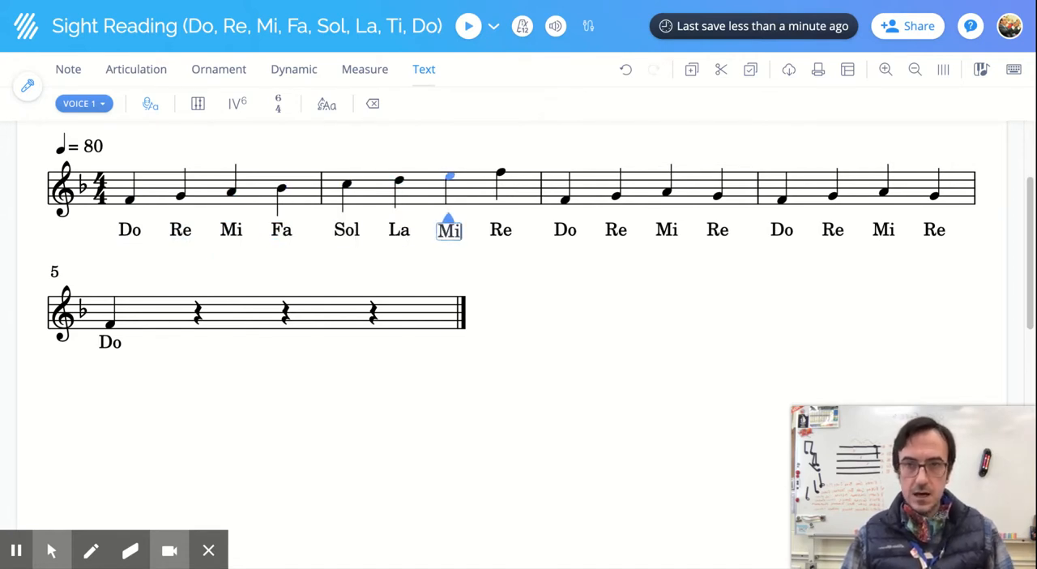
pyautogui.write('Ti')
pyautogui.click(500, 230)
pyautogui.write('Do')
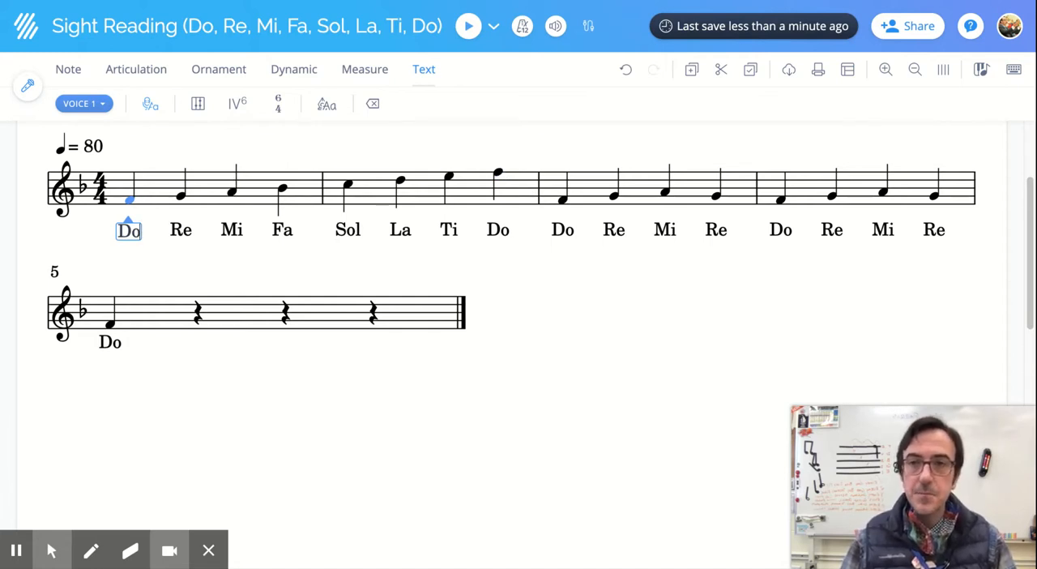
pyautogui.click(498, 229)
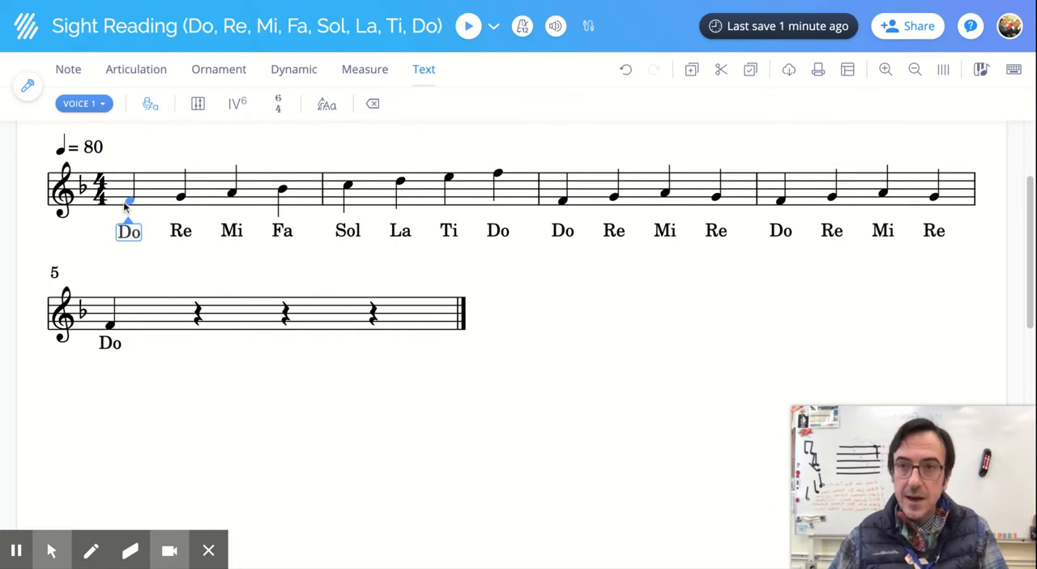
pyautogui.click(181, 193)
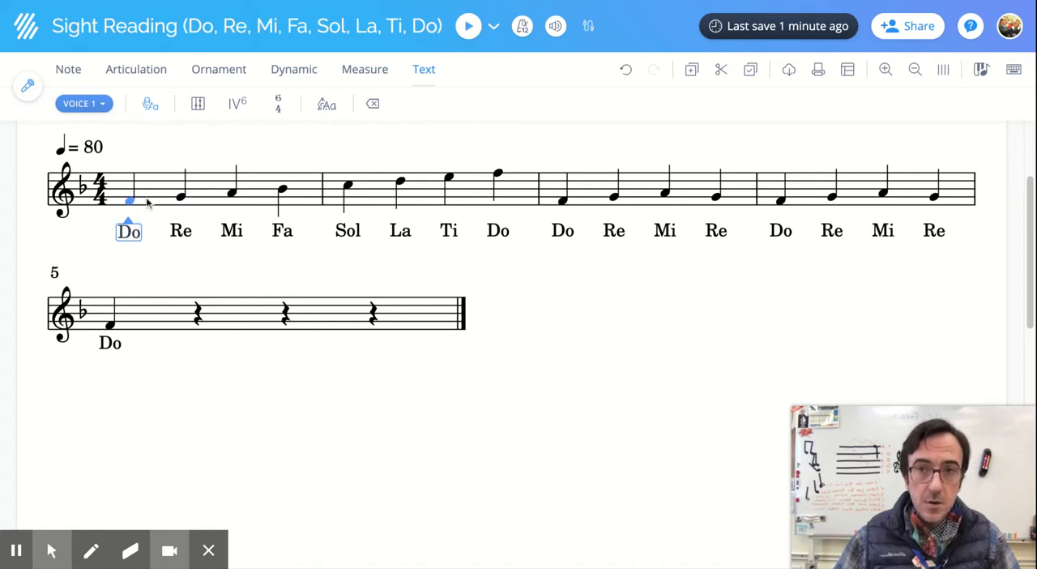
pyautogui.moveTo(180, 200)
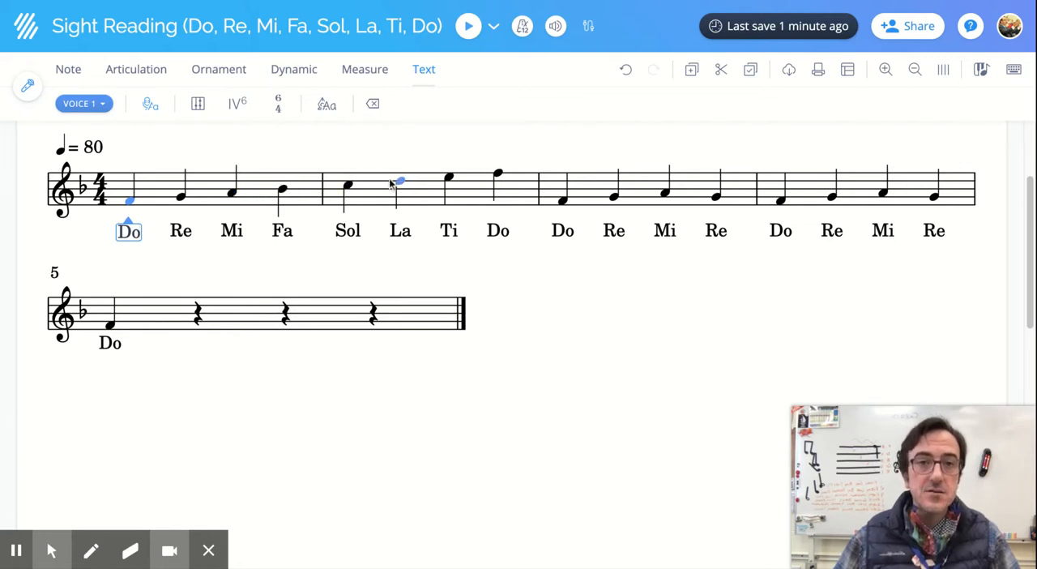
pyautogui.click(348, 183)
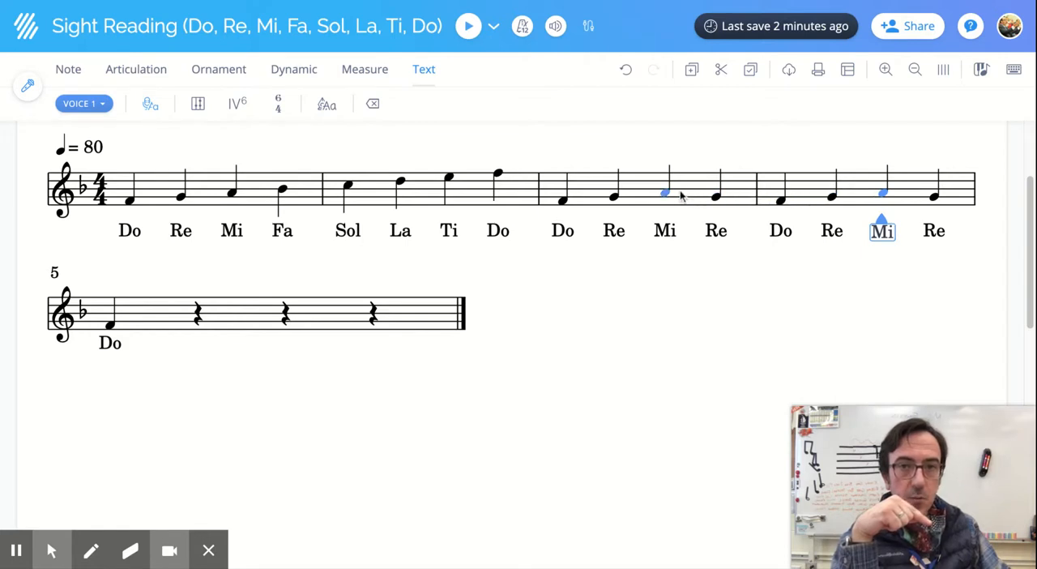
pyautogui.click(663, 230)
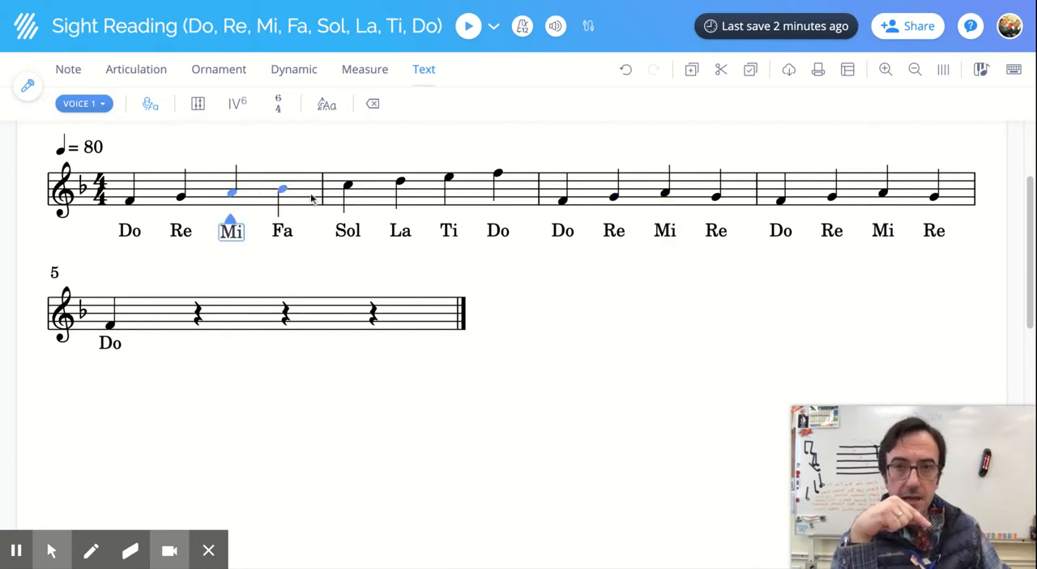
pyautogui.click(883, 194)
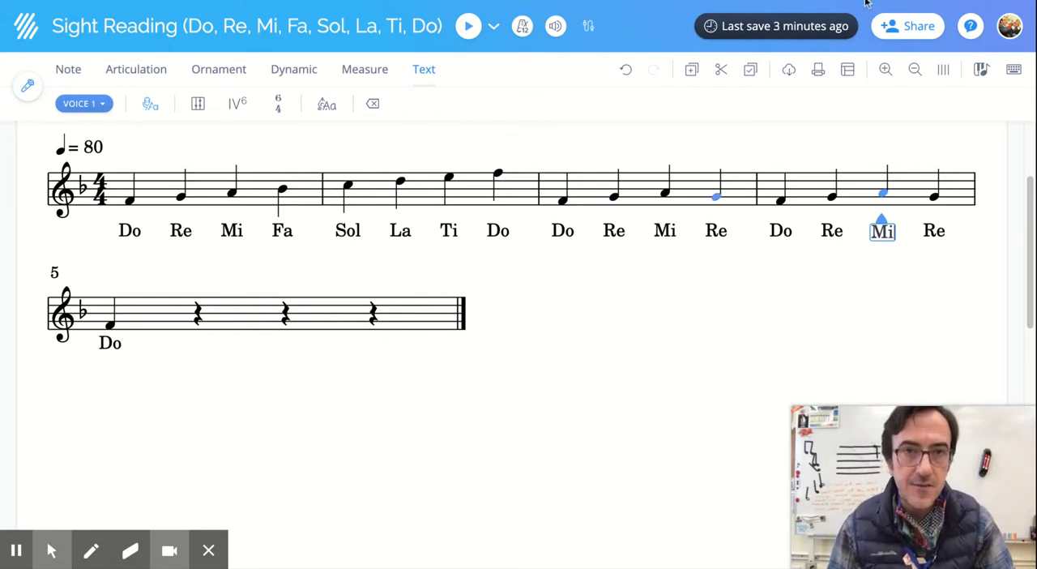
pyautogui.moveTo(857, 87)
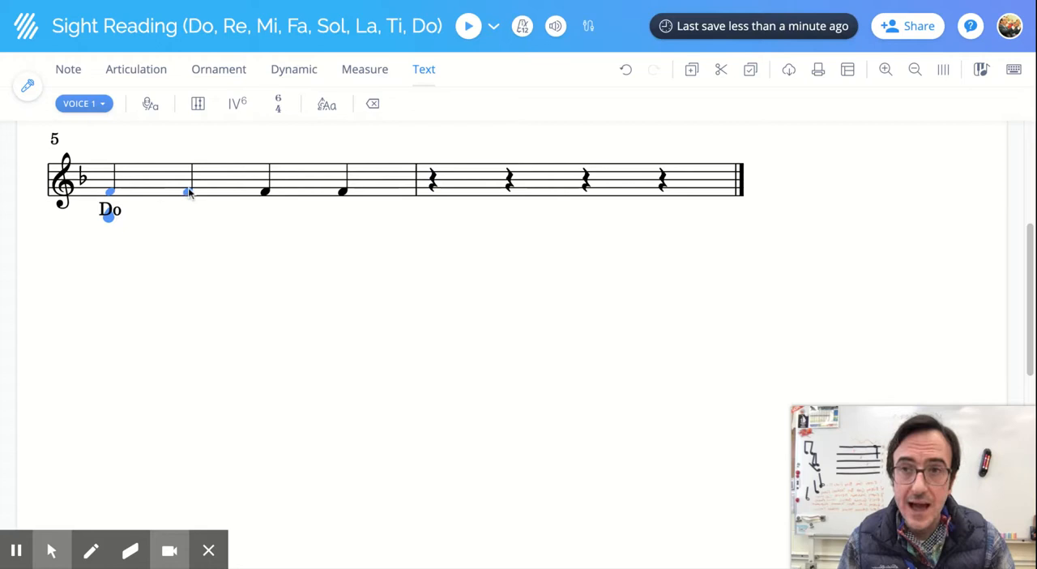
pyautogui.moveTo(187, 194)
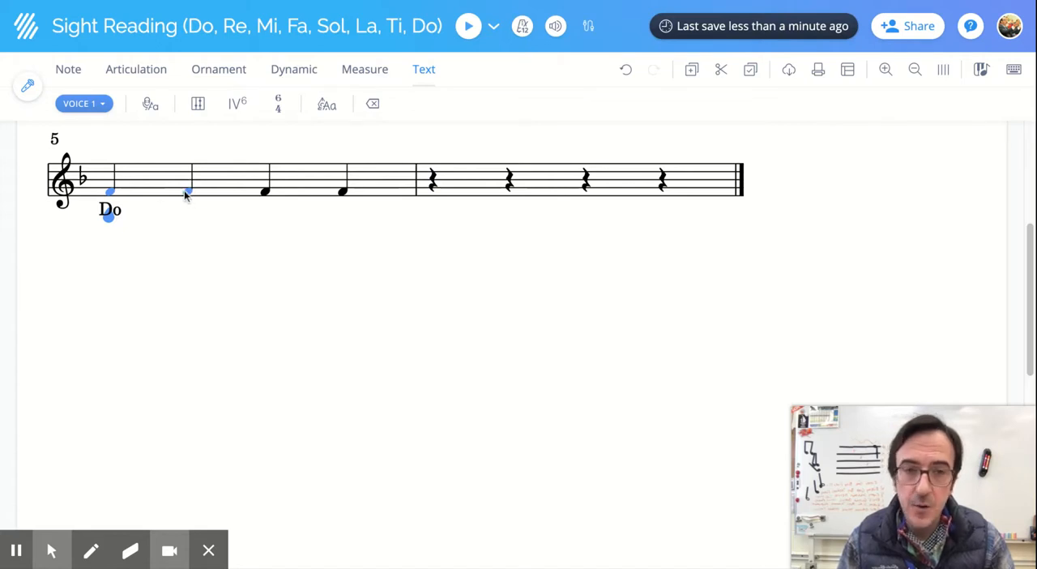